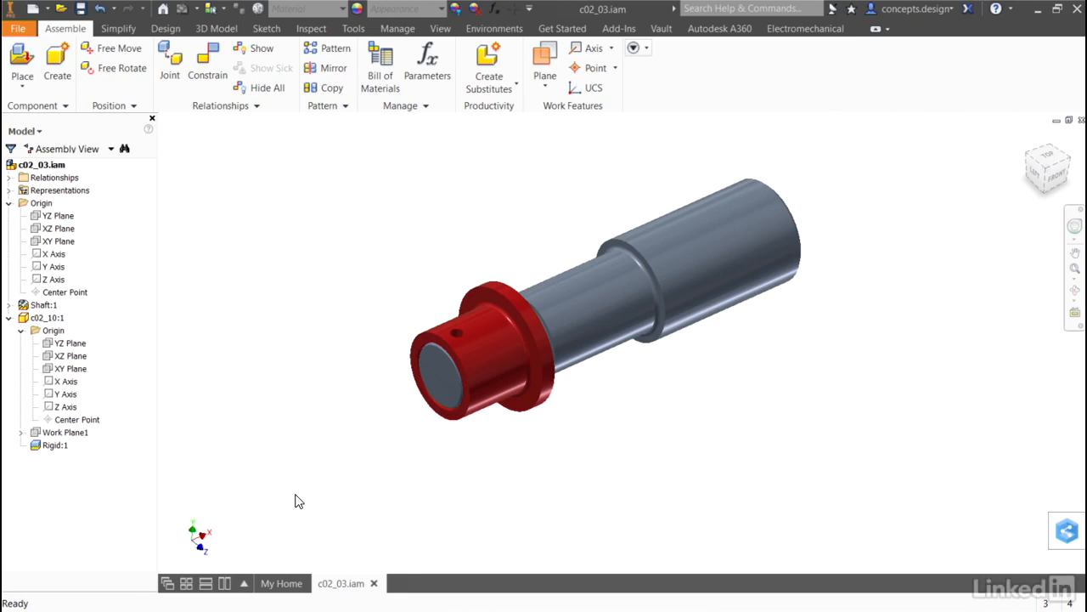
mouse_move(283, 353)
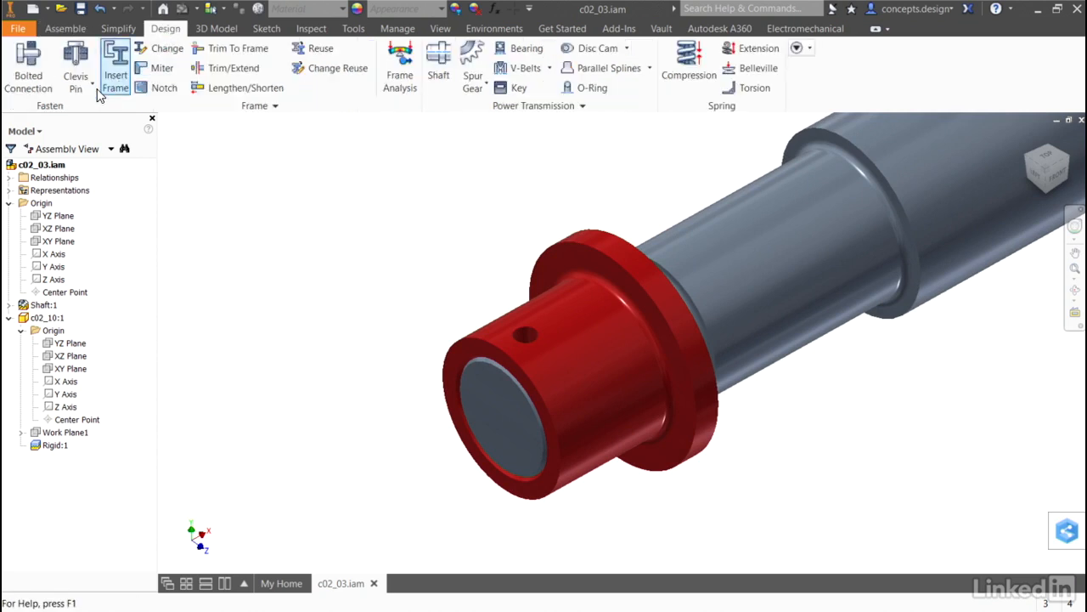
Show the pin generator list with clevis, secure, cross, joint and radial pin types.
click(76, 68)
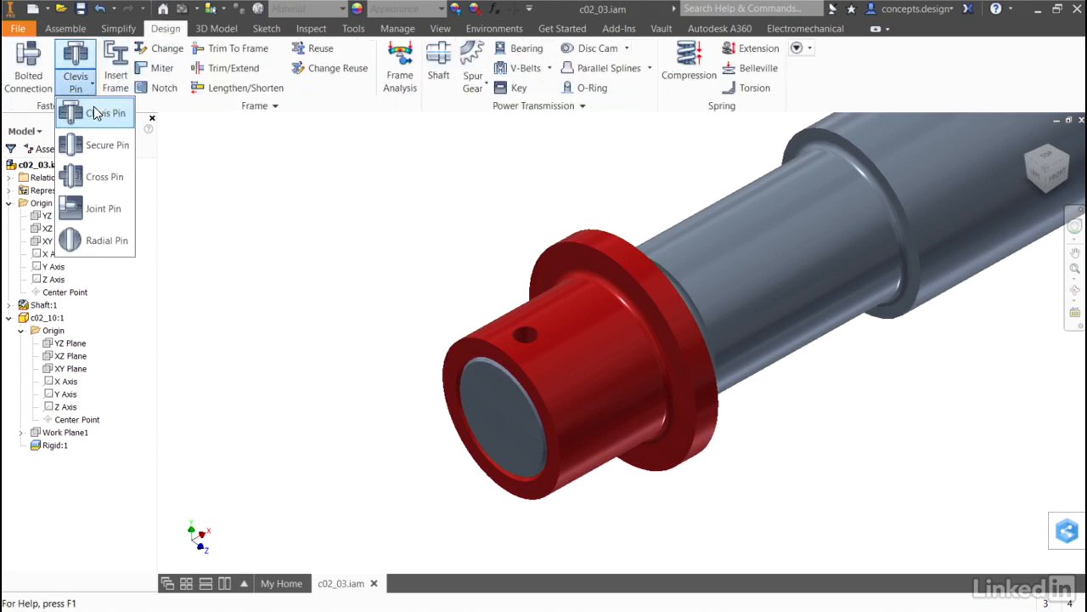
mouse_move(98, 149)
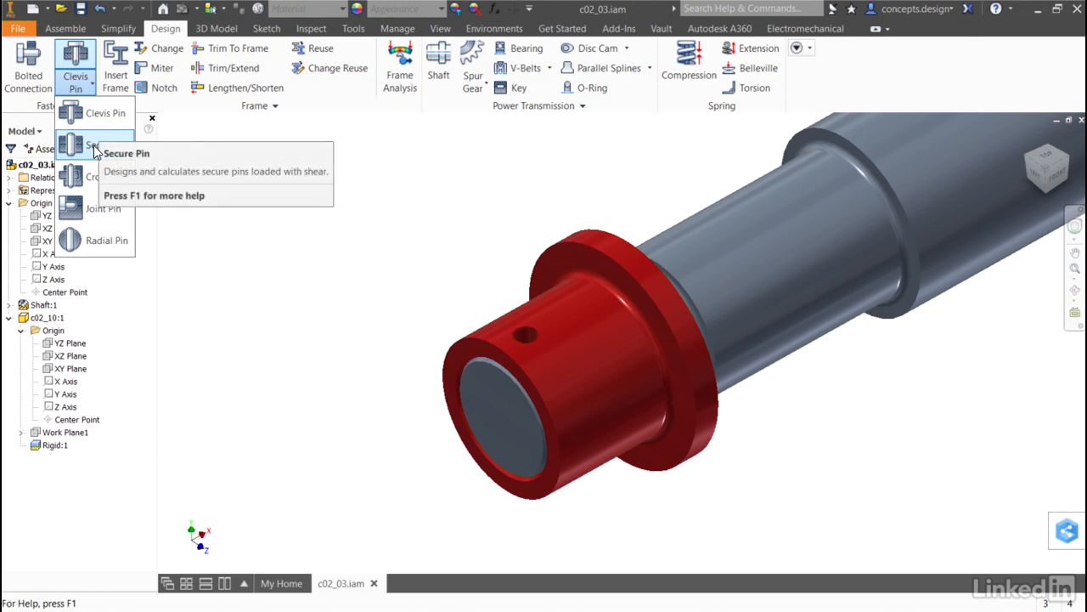
mouse_move(100, 178)
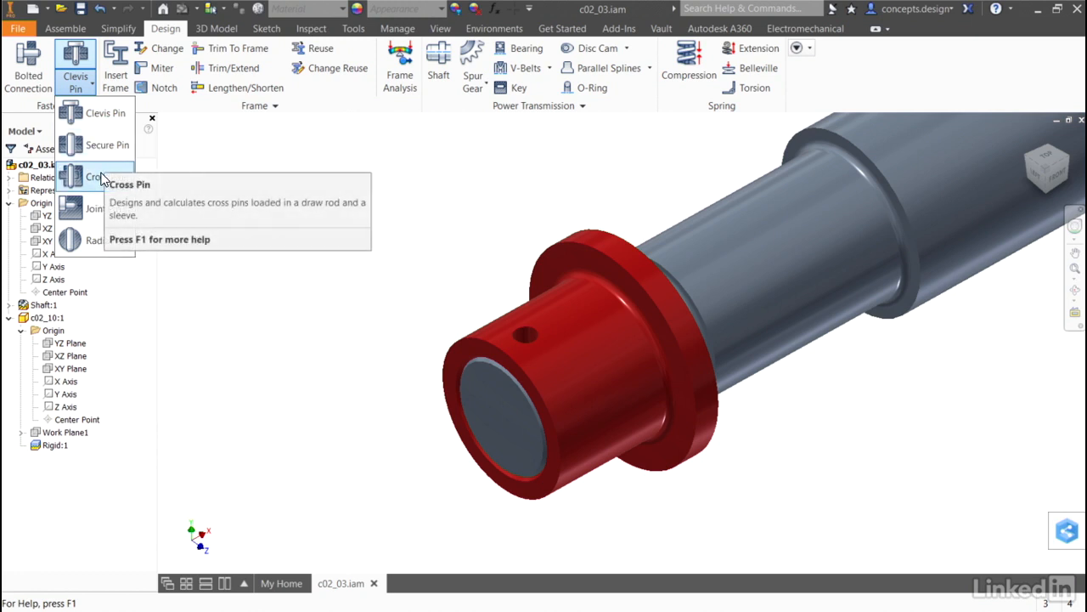
mouse_move(102, 208)
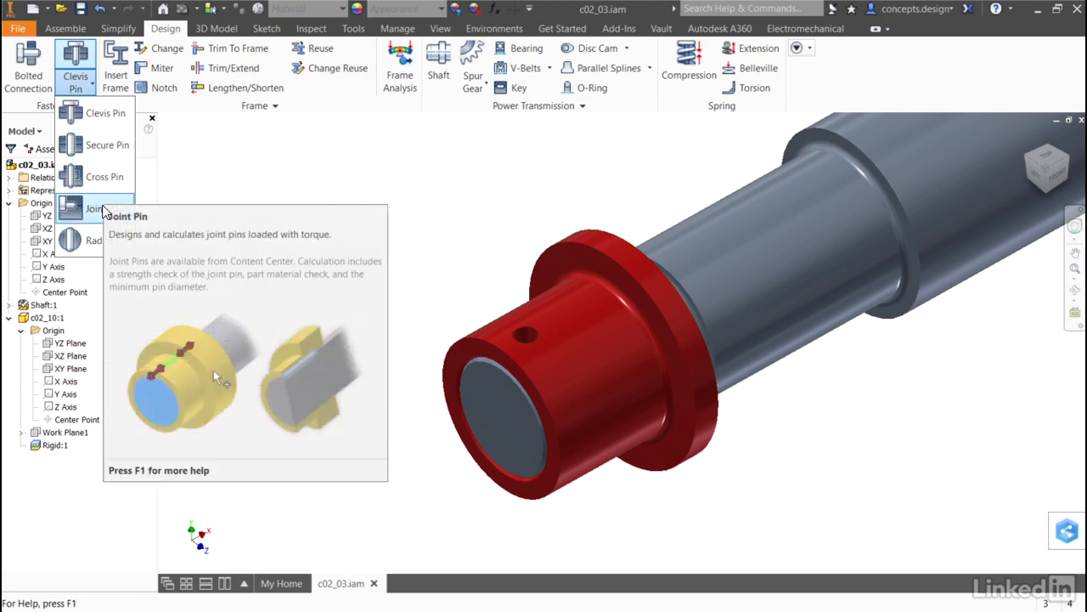
mouse_move(98, 240)
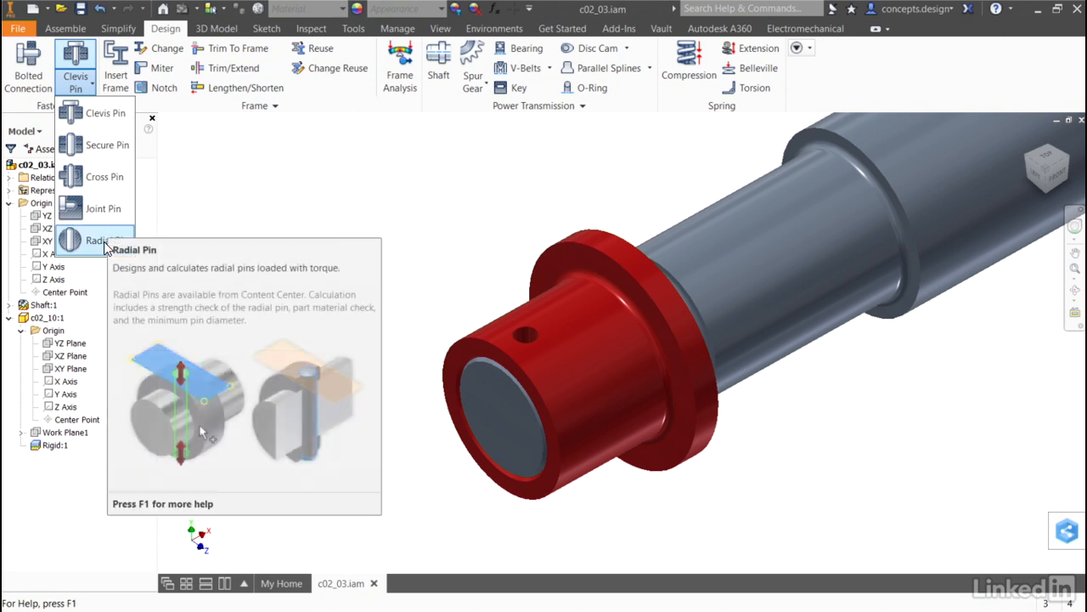
Begin a Radial Pin on the XZ Plane placed in the collar's existing 0.313 in hole.
click(102, 239)
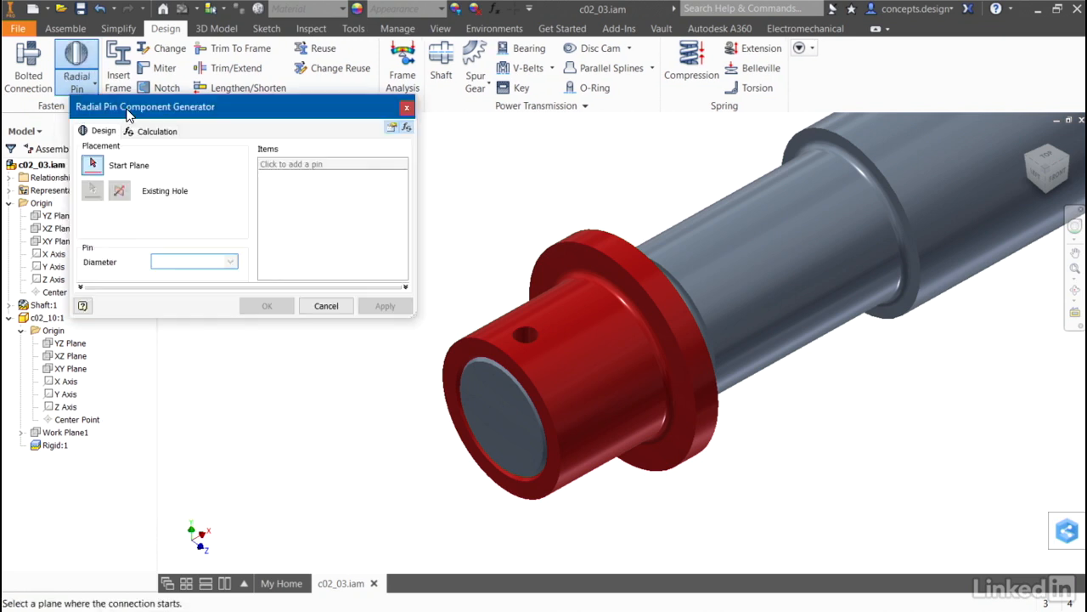
mouse_move(157, 157)
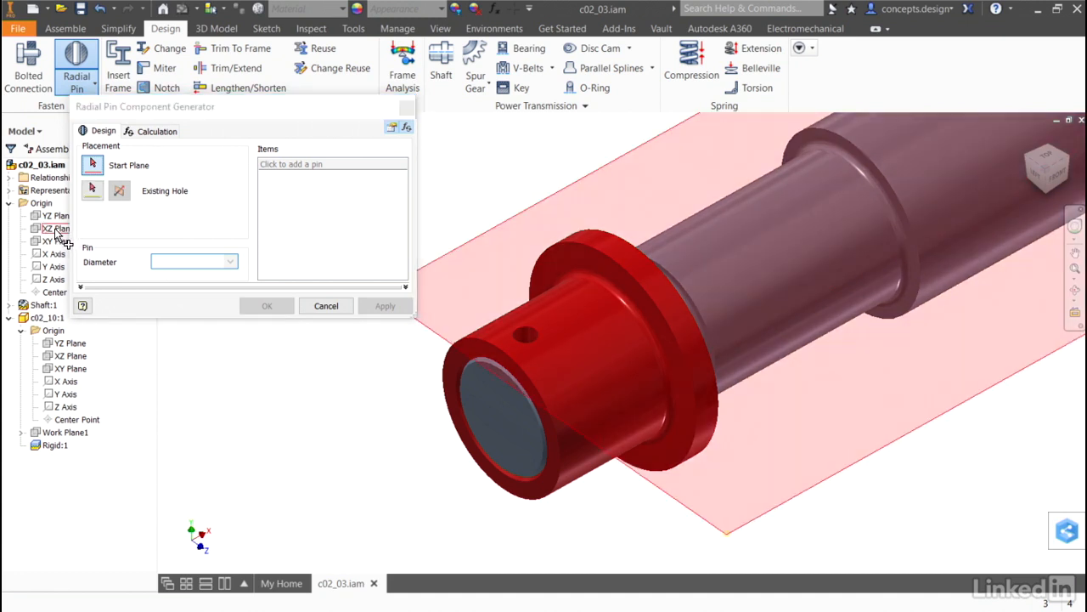
click(92, 189)
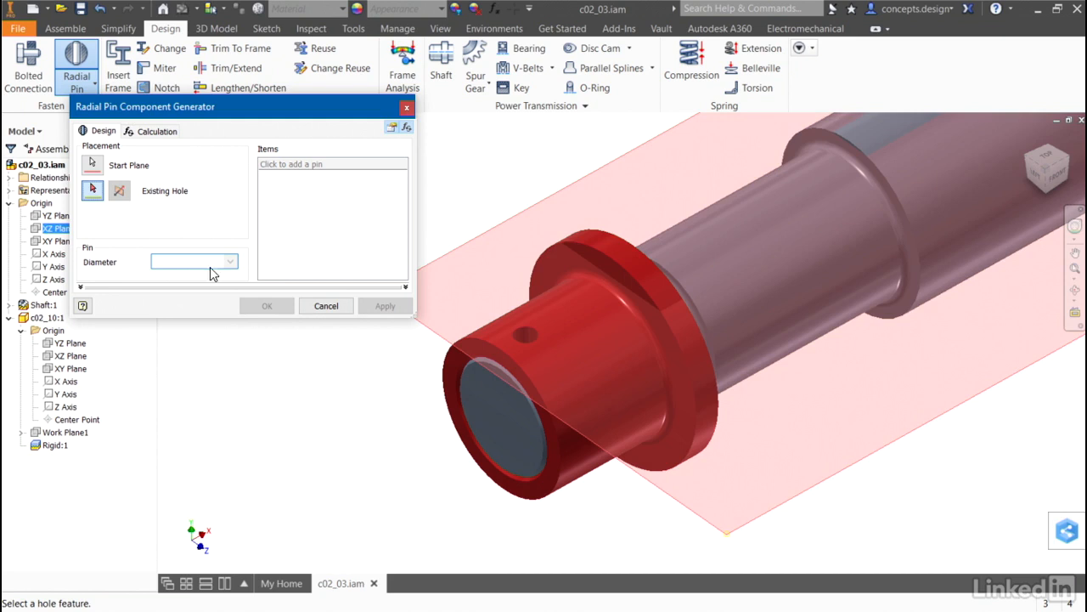
click(525, 339)
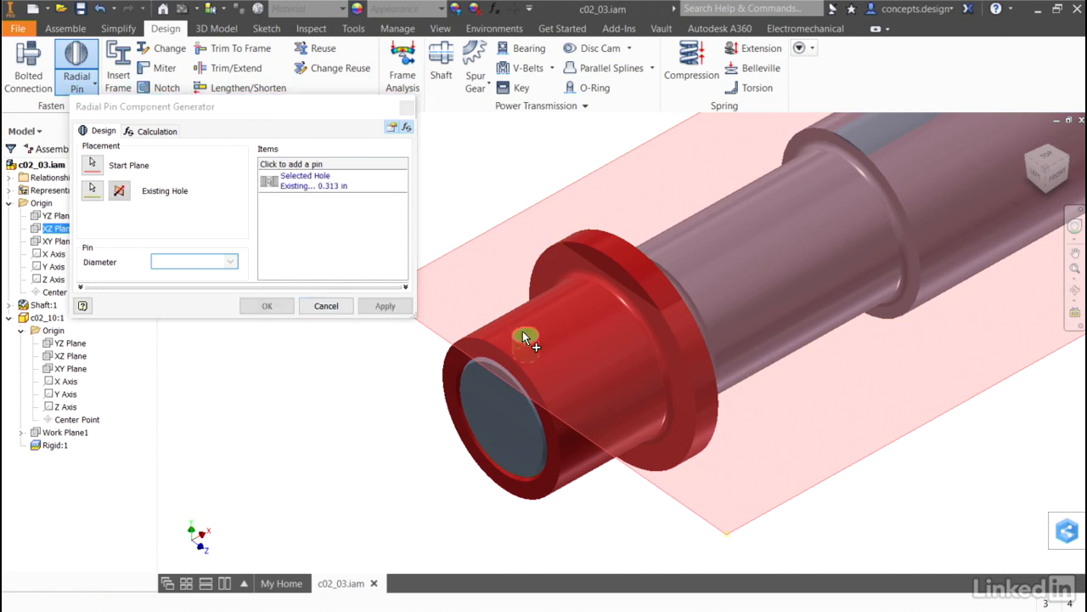
mouse_move(337, 191)
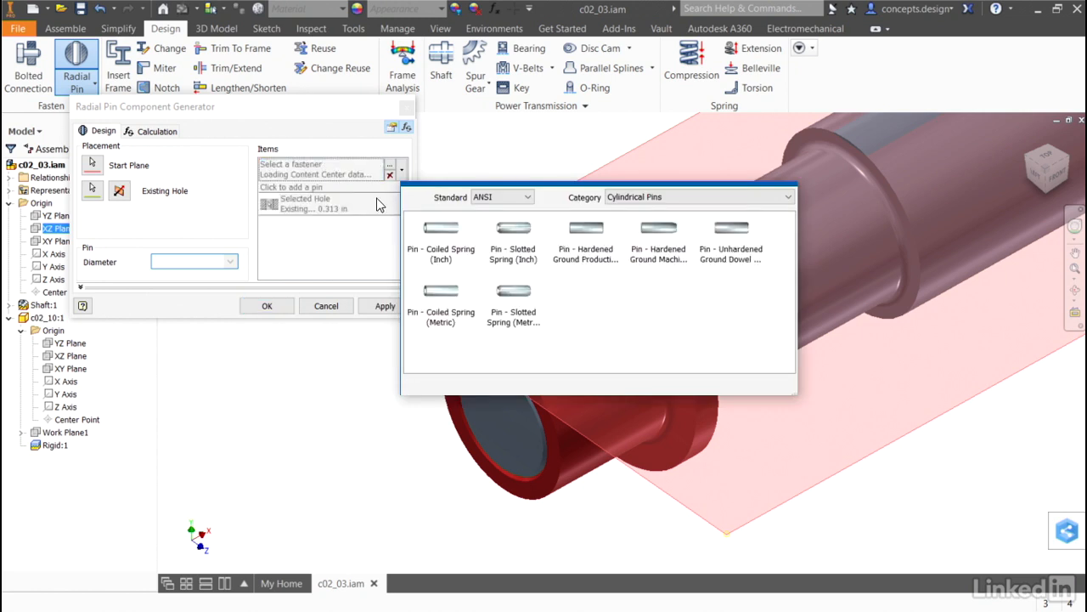
Select the ANSI Pin - Slotted Spring (Inch), 5/16 x 2 1/4, from Content Center.
click(730, 242)
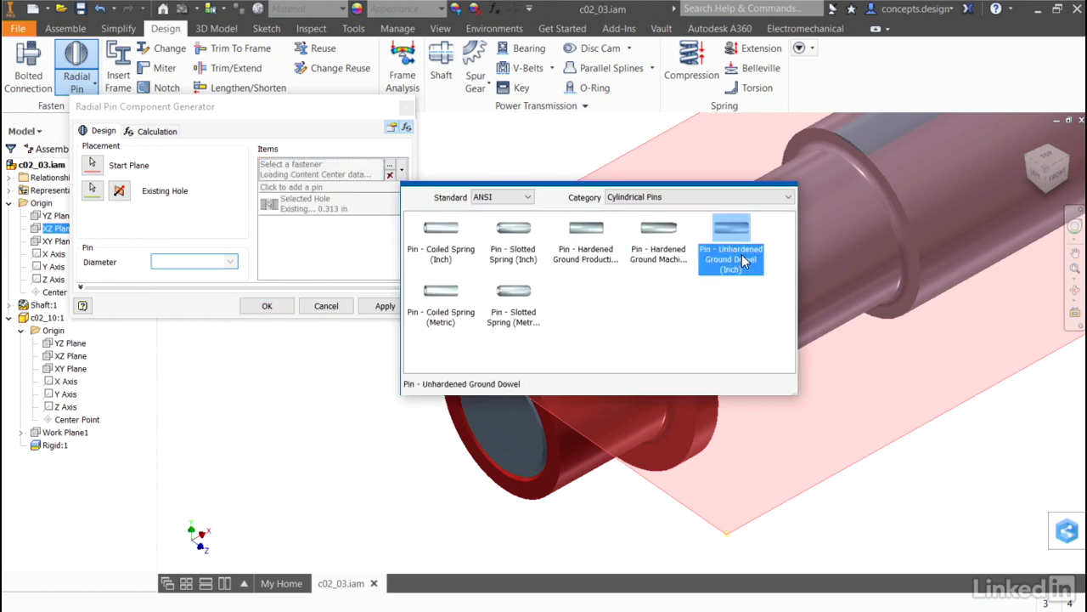
click(513, 241)
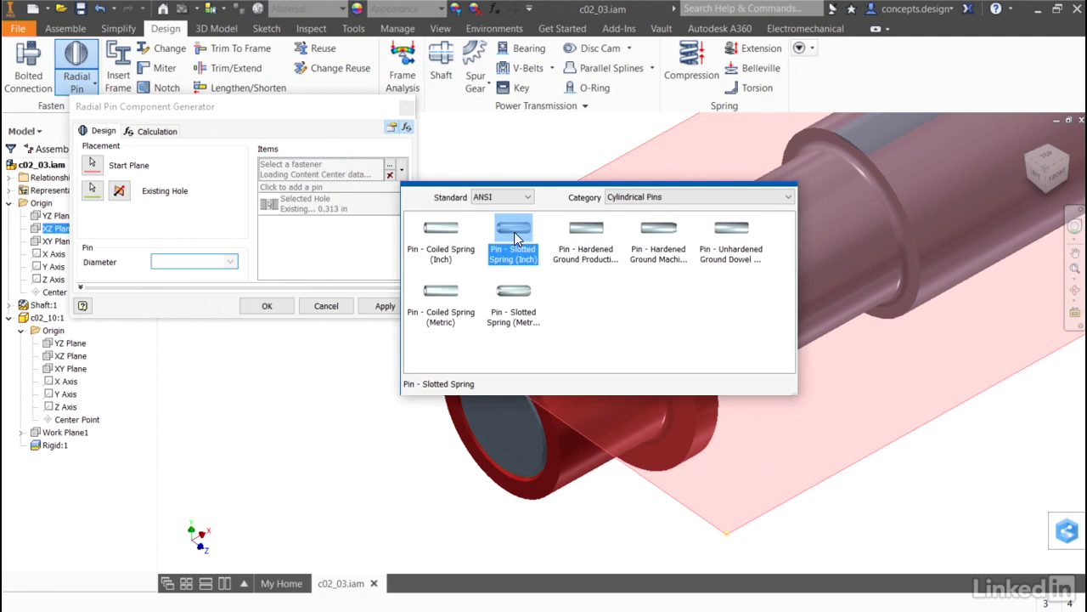
click(513, 234)
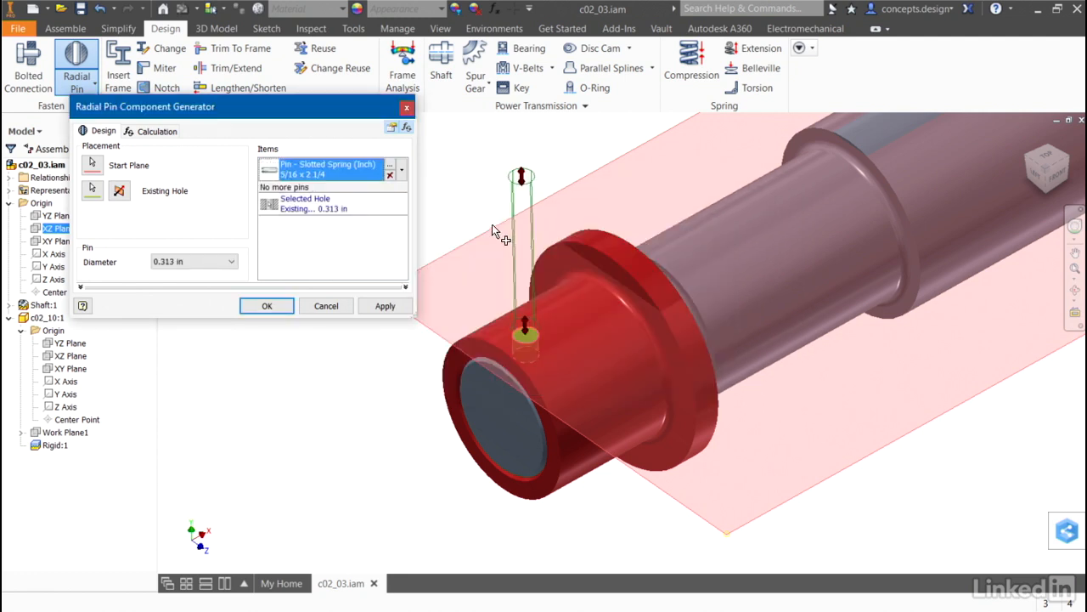
mouse_move(540, 332)
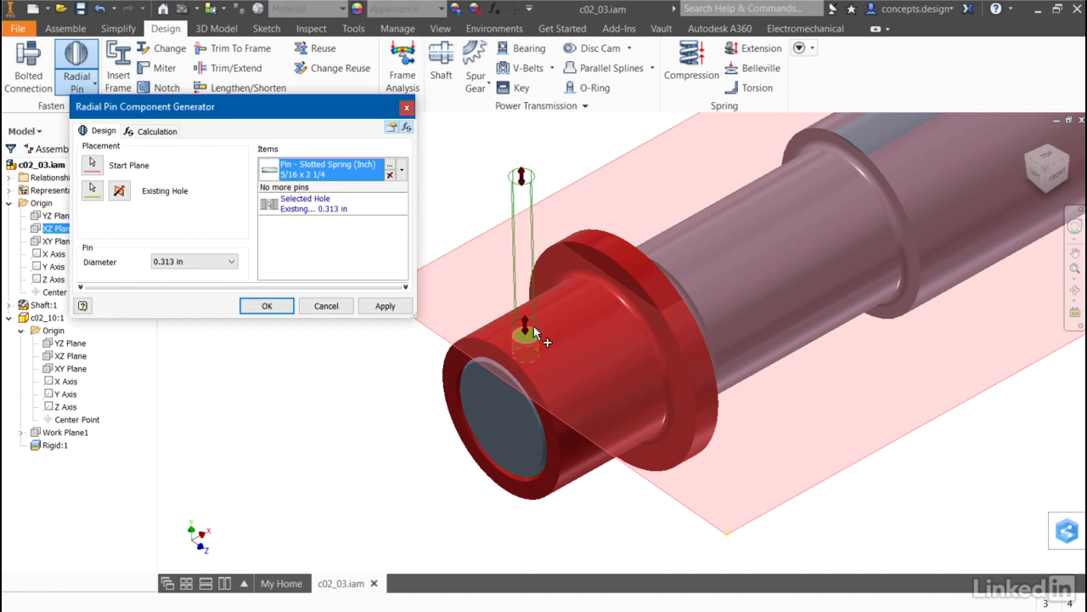
Shorten the pin to 2 in and insert it as Radial Pin Connection:1, accepting the file name.
drag(527, 348, 529, 450)
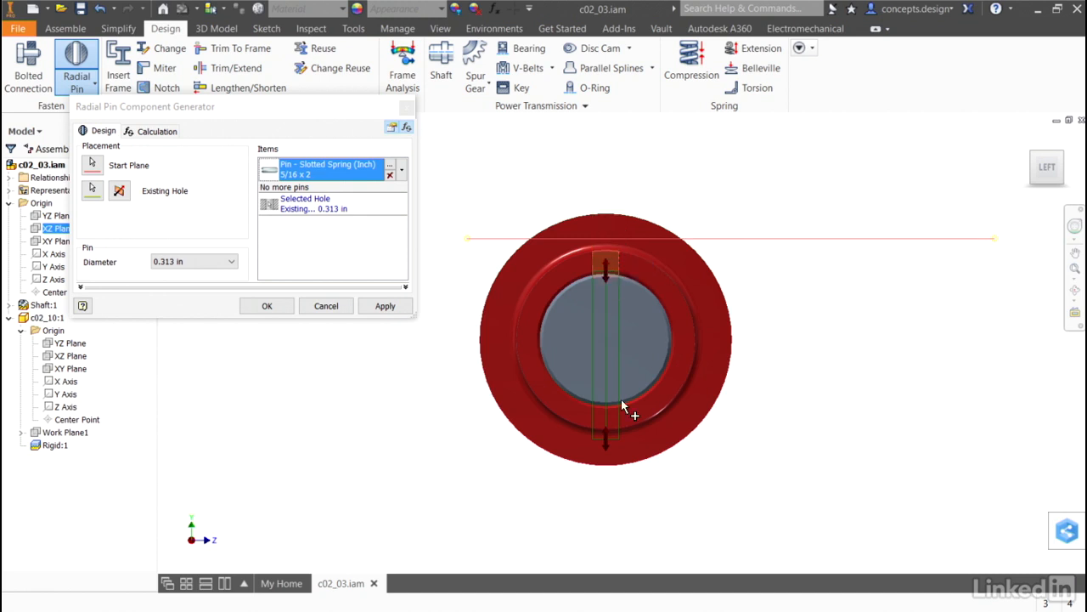
mouse_move(610, 424)
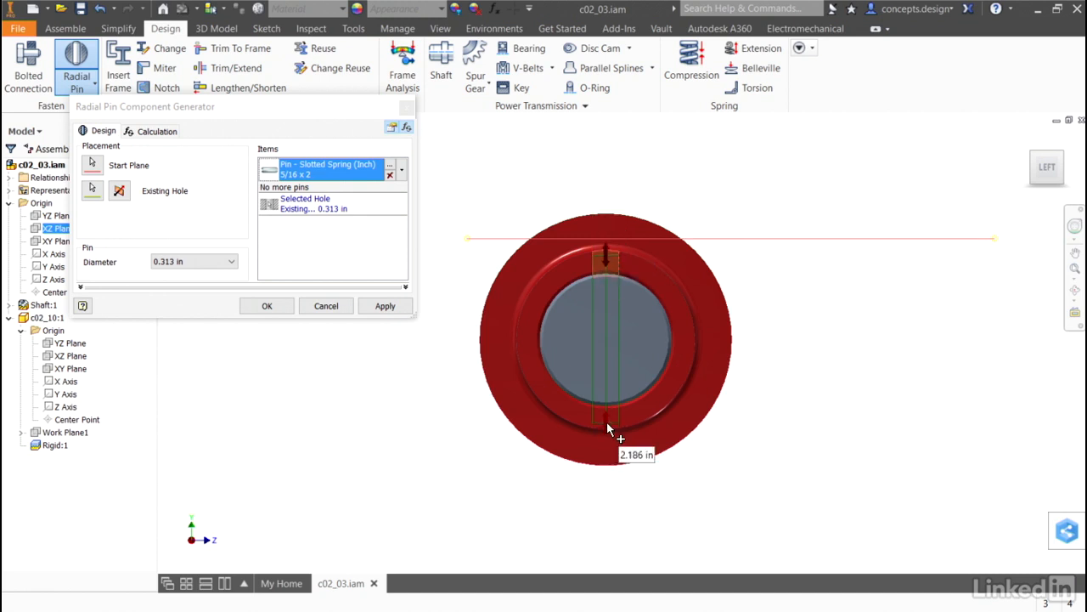
scroll(up, 3)
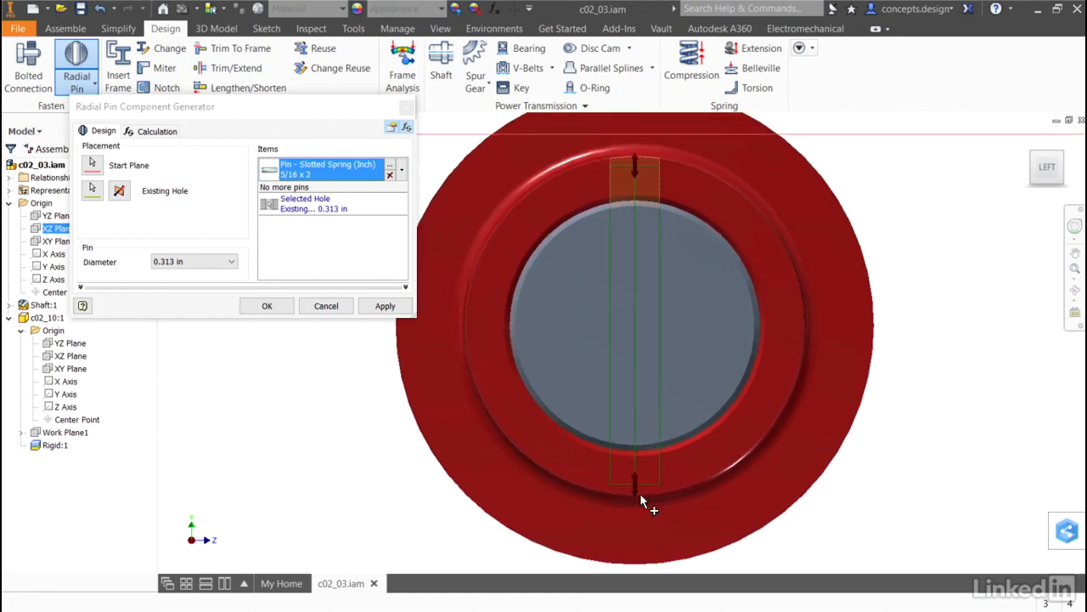
mouse_move(639, 167)
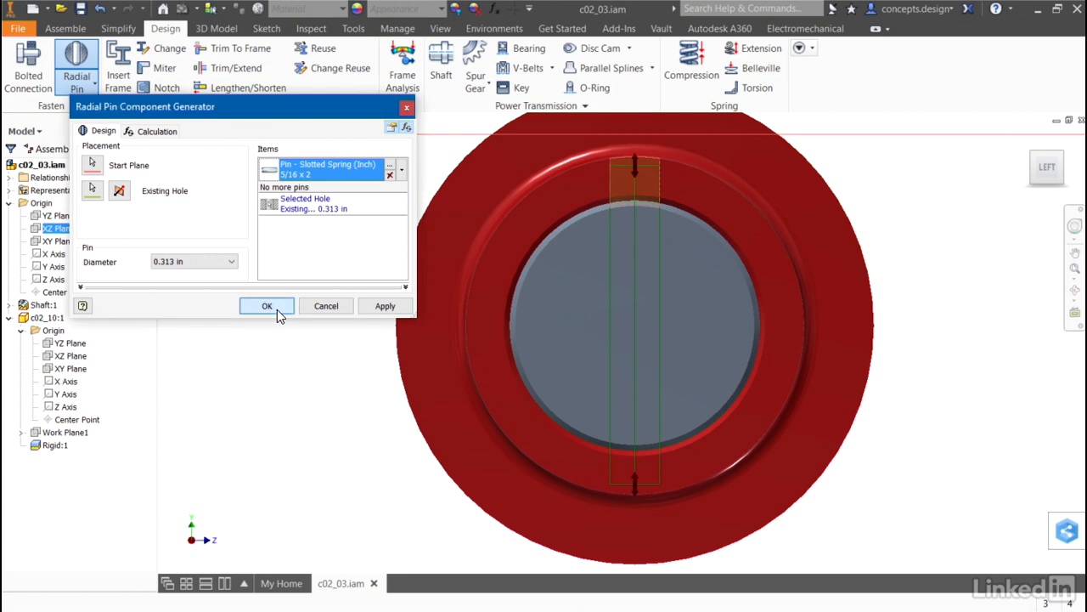
click(267, 305)
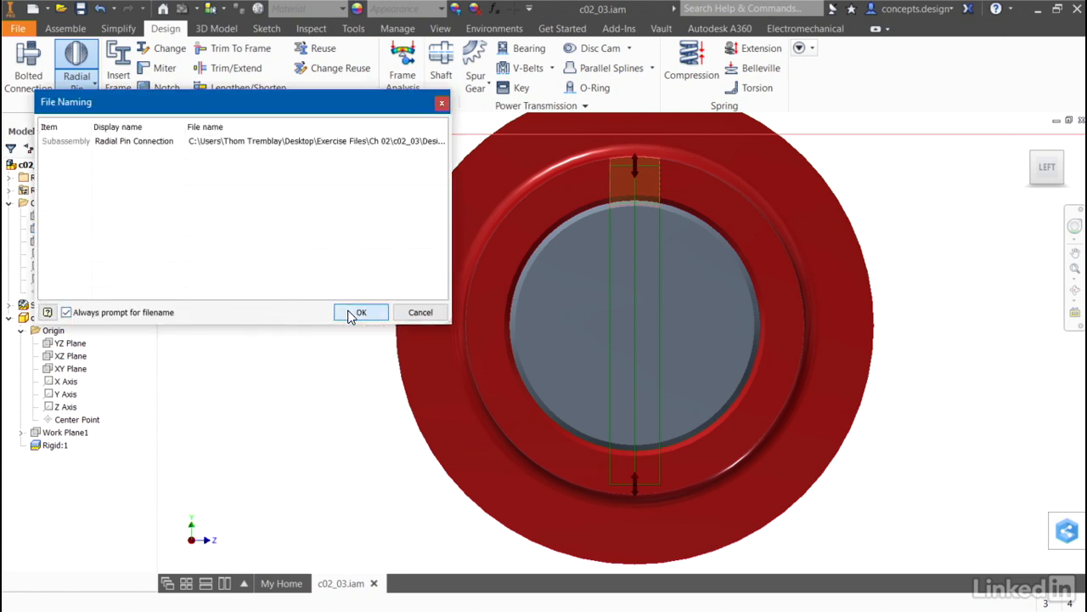
click(360, 312)
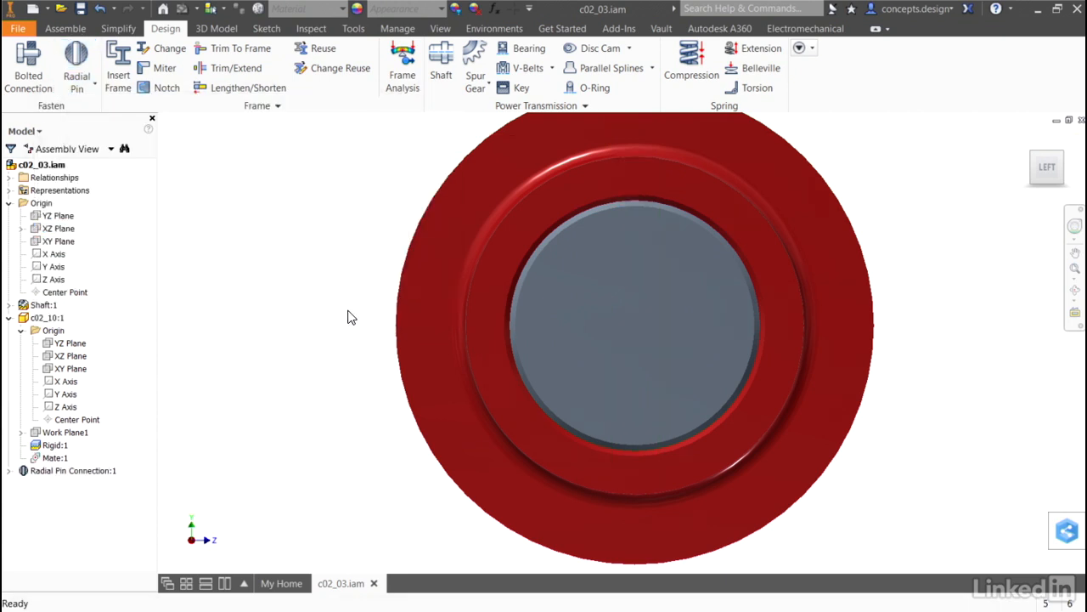